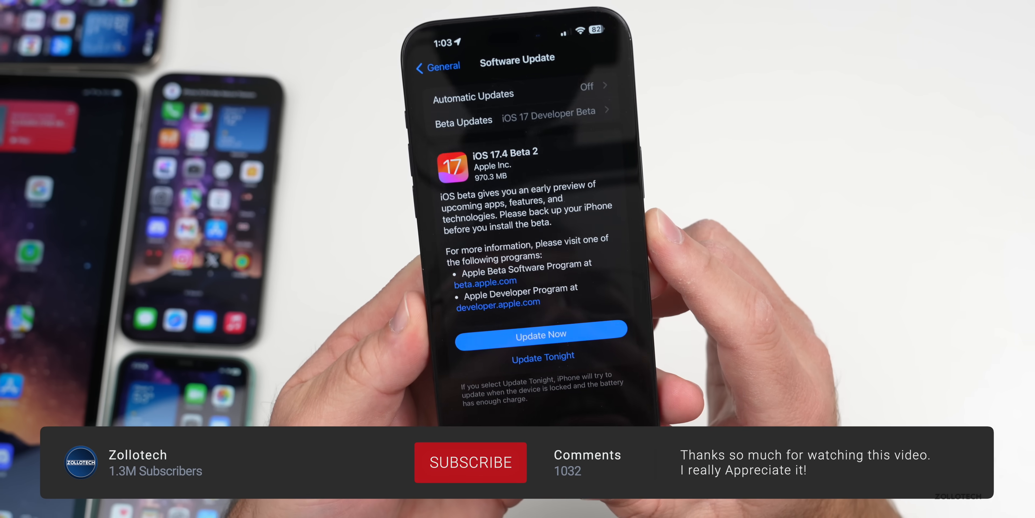
# Start installing the 970.3 MB iOS 17.4 Beta 2 update from Software Update
pyautogui.click(470, 462)
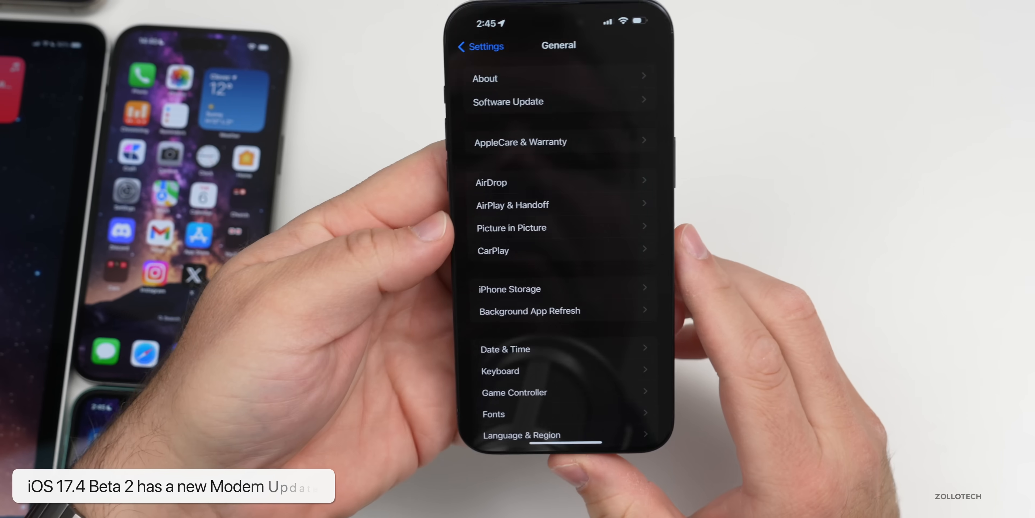
# Return from General to the top-level Settings list and scroll through it
pyautogui.click(480, 45)
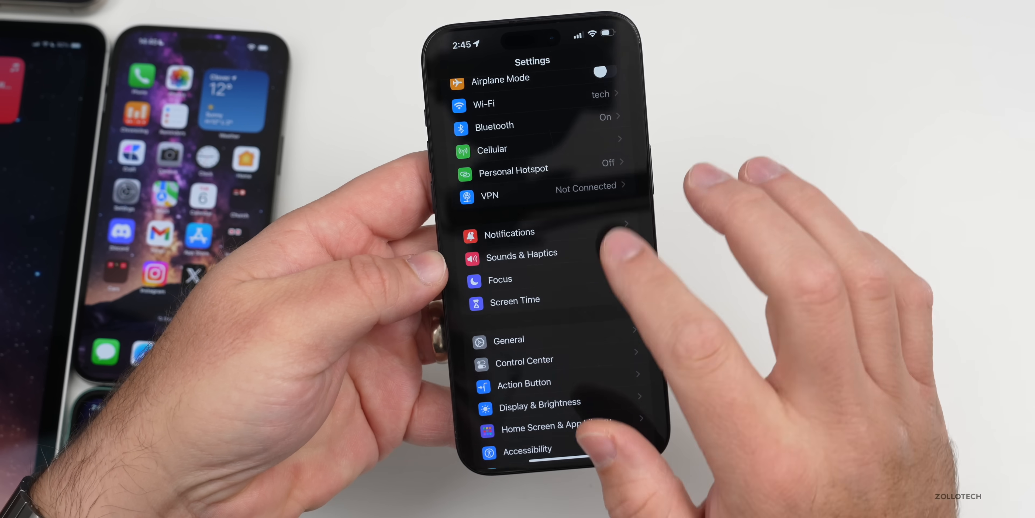
pyautogui.scroll(-3)
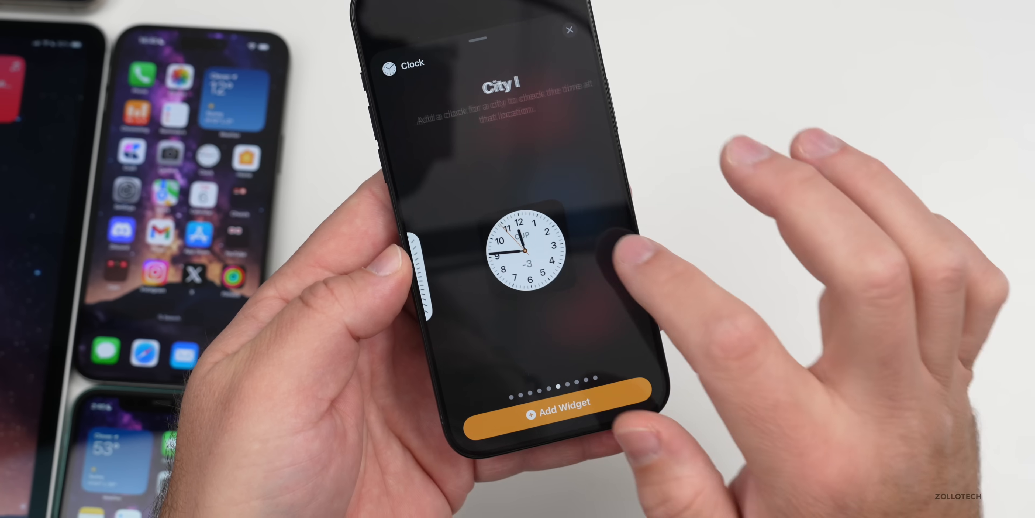
# Browse the Clock City widget sizes in the widget gallery without adding one
pyautogui.hscroll(-3)
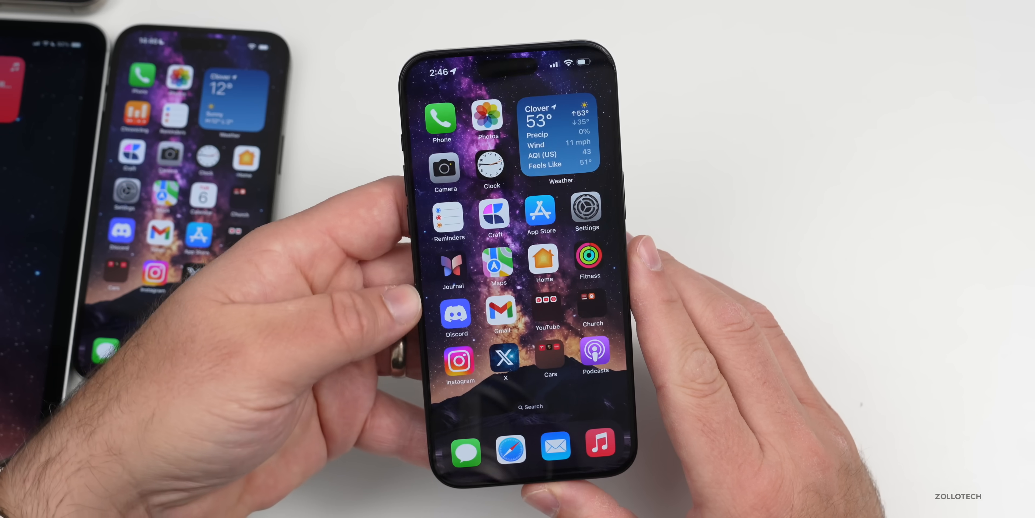
pyautogui.hscroll(-3)
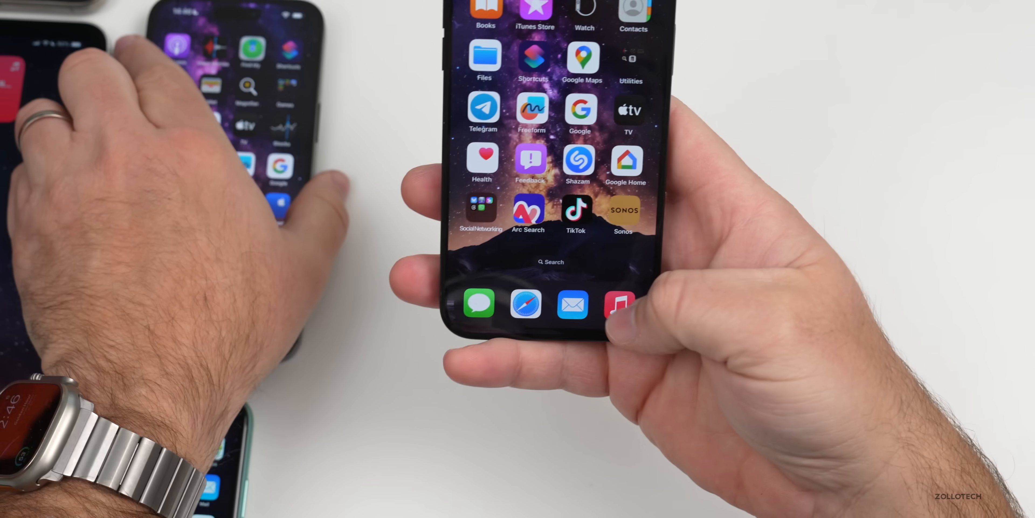
pyautogui.click(618, 303)
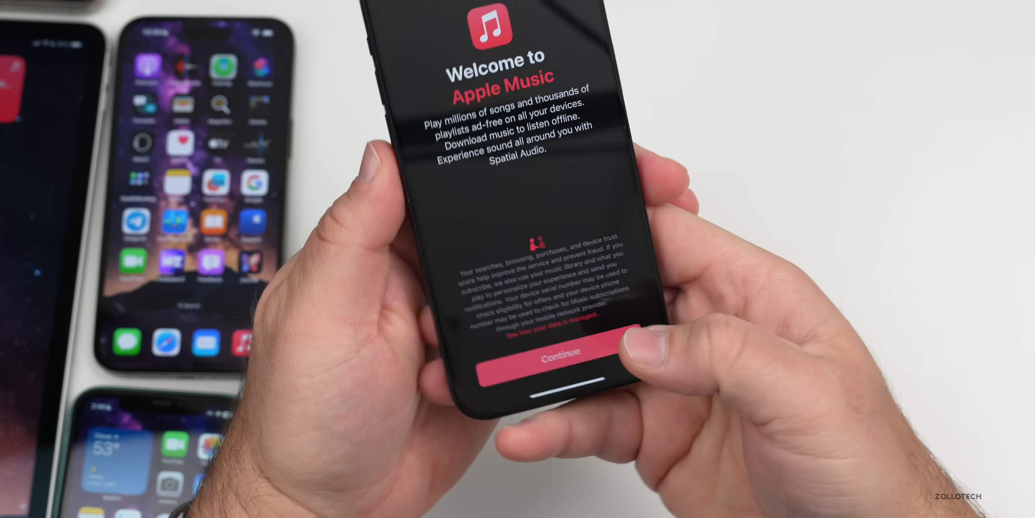
pyautogui.click(558, 350)
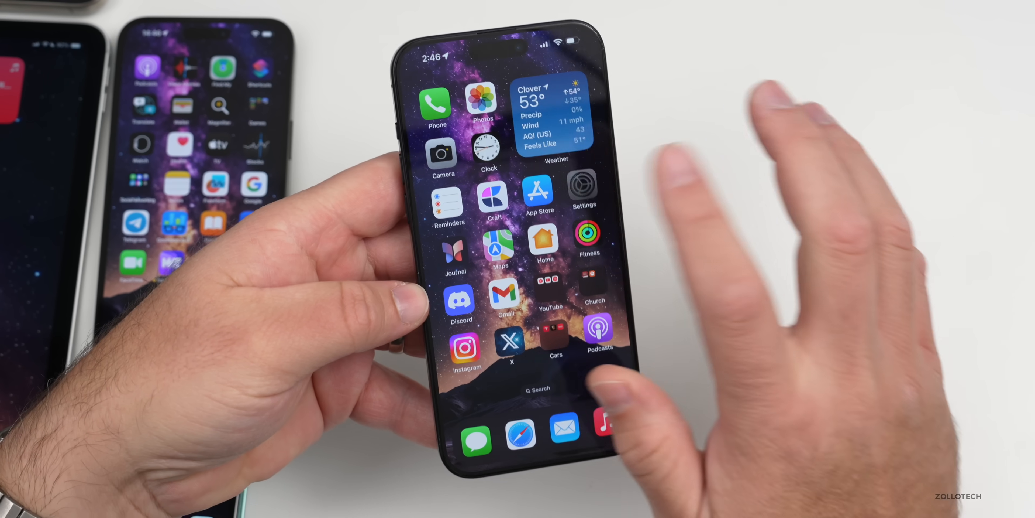
# Reach Enhanced Beta Feedback under Privacy & Security > Analytics & Improvements
pyautogui.click(582, 191)
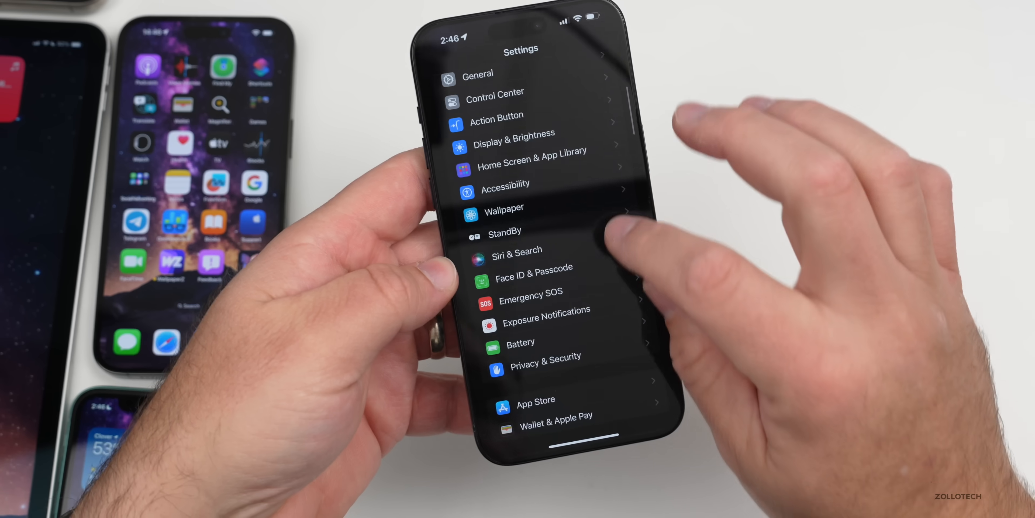
pyautogui.click(545, 356)
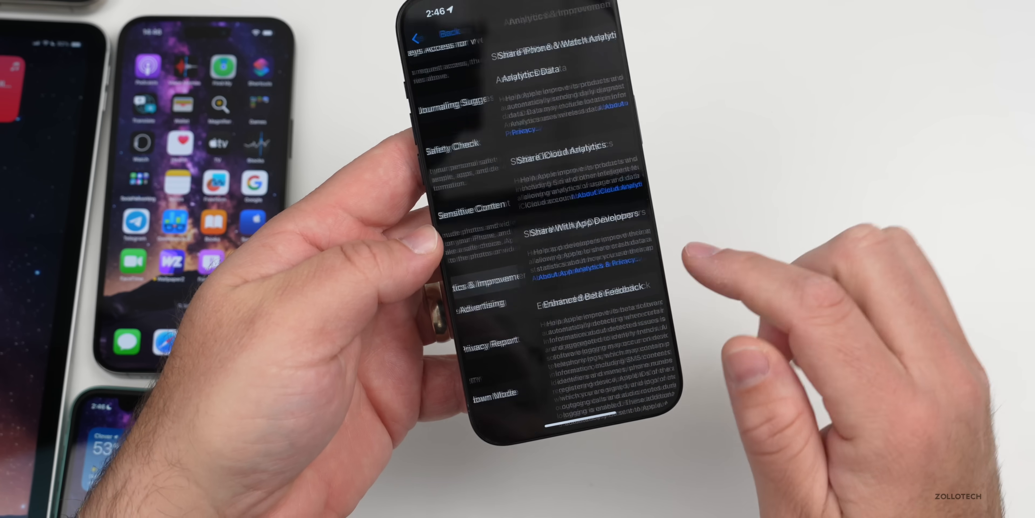
pyautogui.scroll(-3)
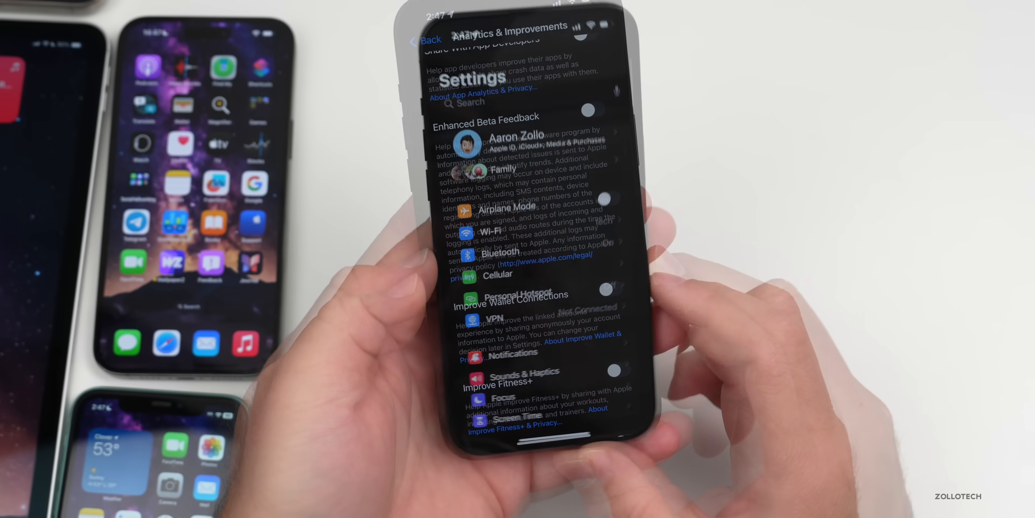
pyautogui.click(428, 40)
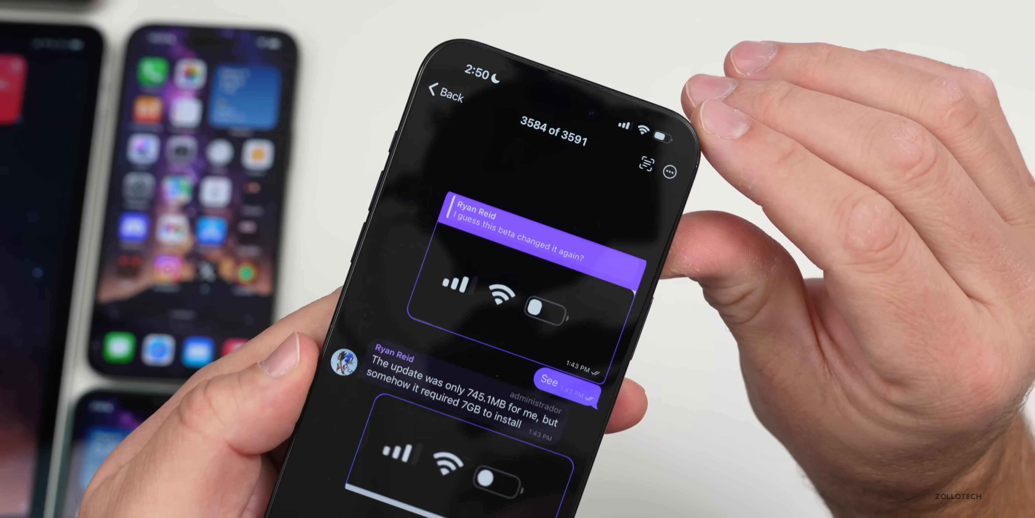
# View the shared status-bar screenshot in Telegram and go back to the Home Screen
pyautogui.scroll(-3)
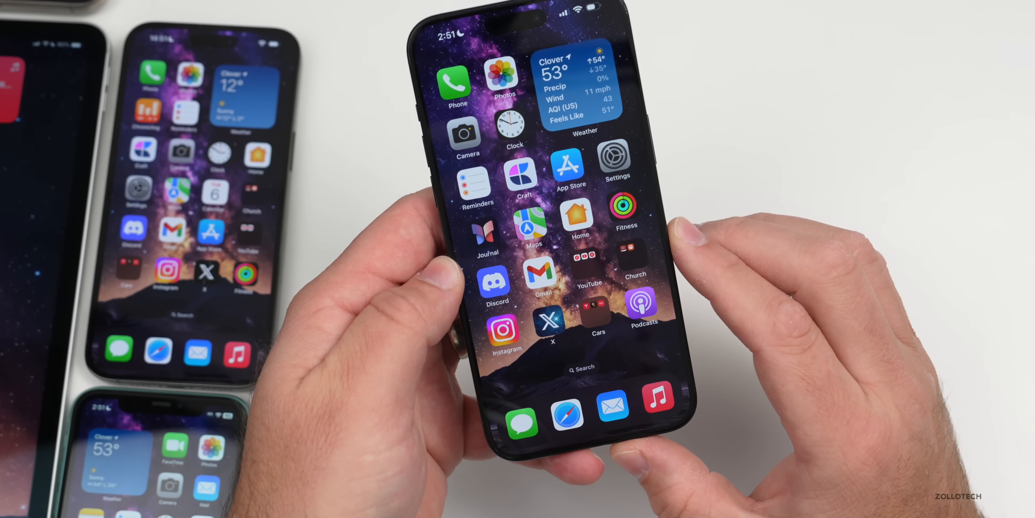
# View the Apple Music and Apple TV welcome screenshots in Photos, then go Home to the second page
pyautogui.click(658, 395)
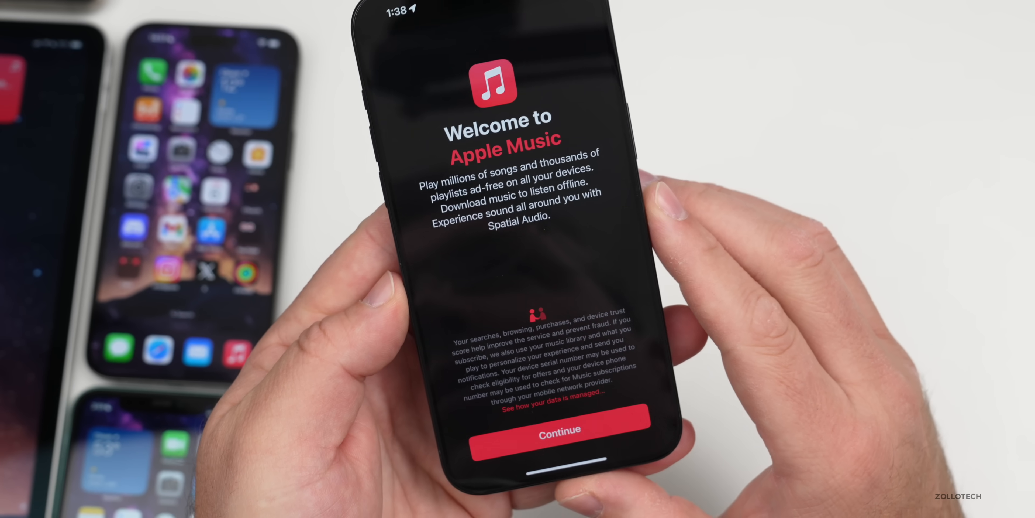
pyautogui.click(559, 428)
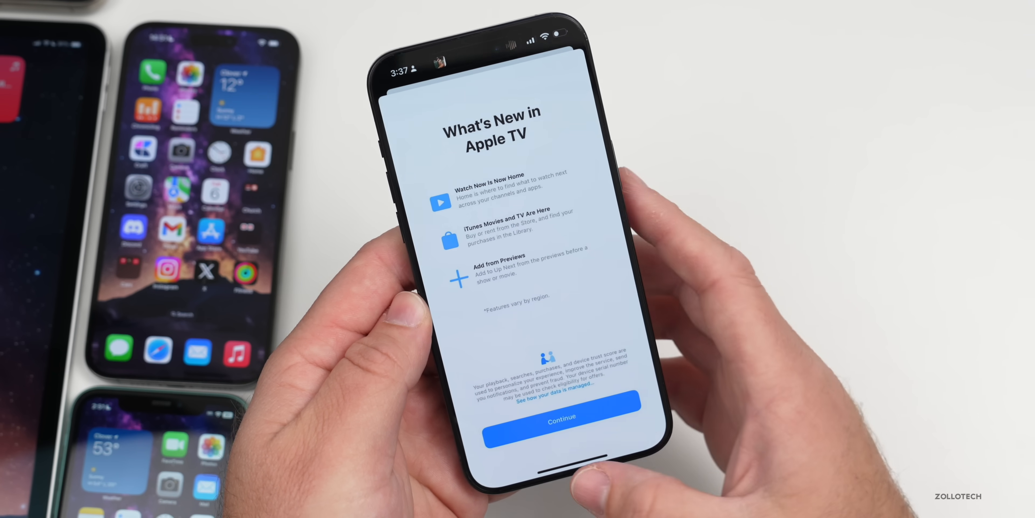
pyautogui.click(560, 416)
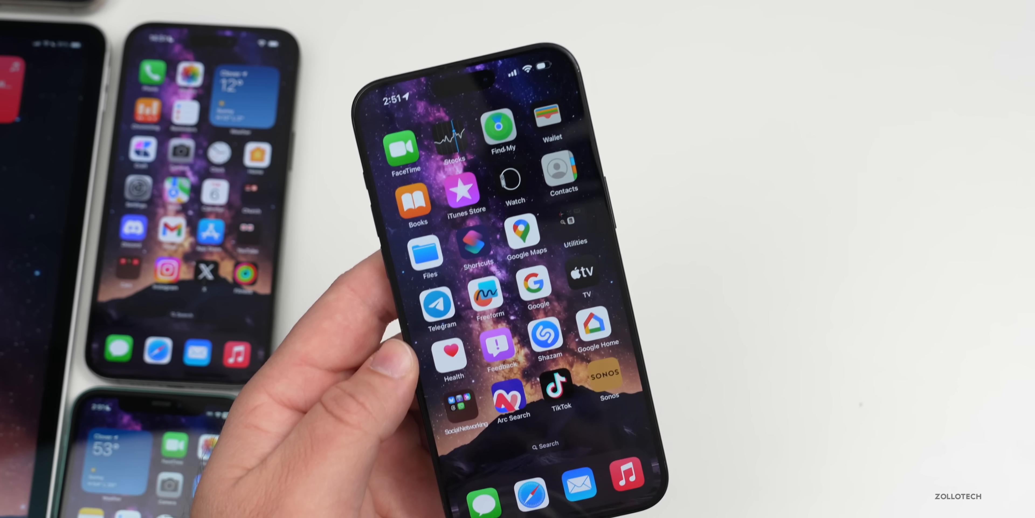
pyautogui.hscroll(3)
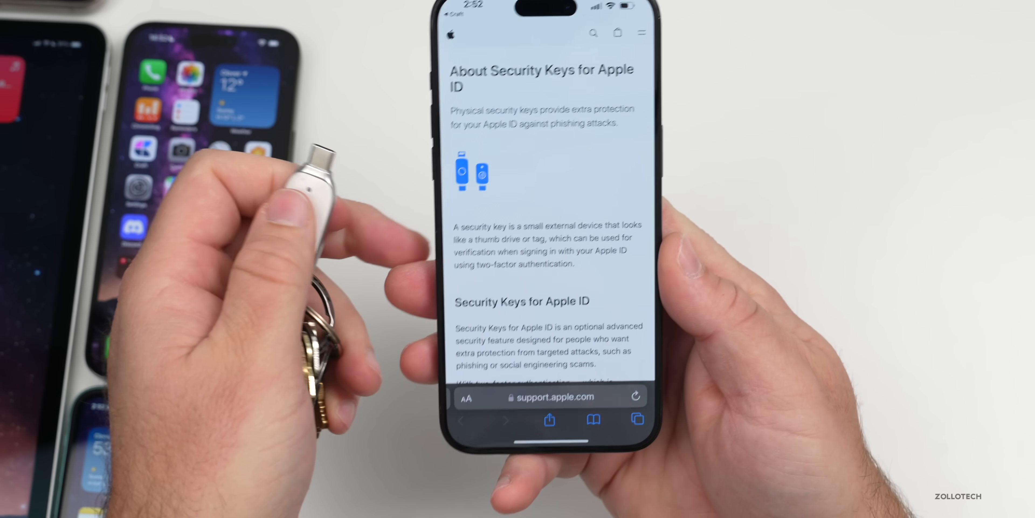
# Scroll the Security Keys for Apple ID support article down to the What's required section
pyautogui.scroll(-3)
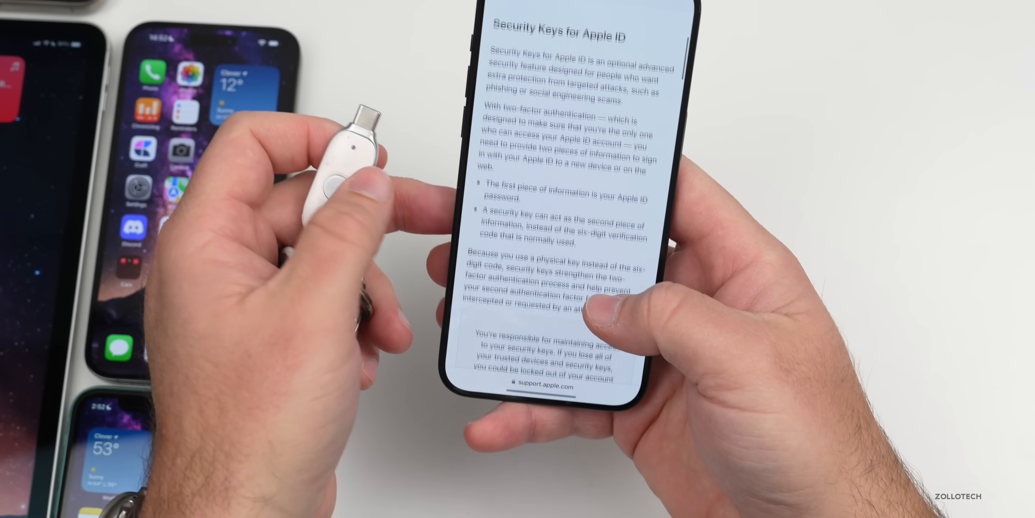
pyautogui.scroll(-3)
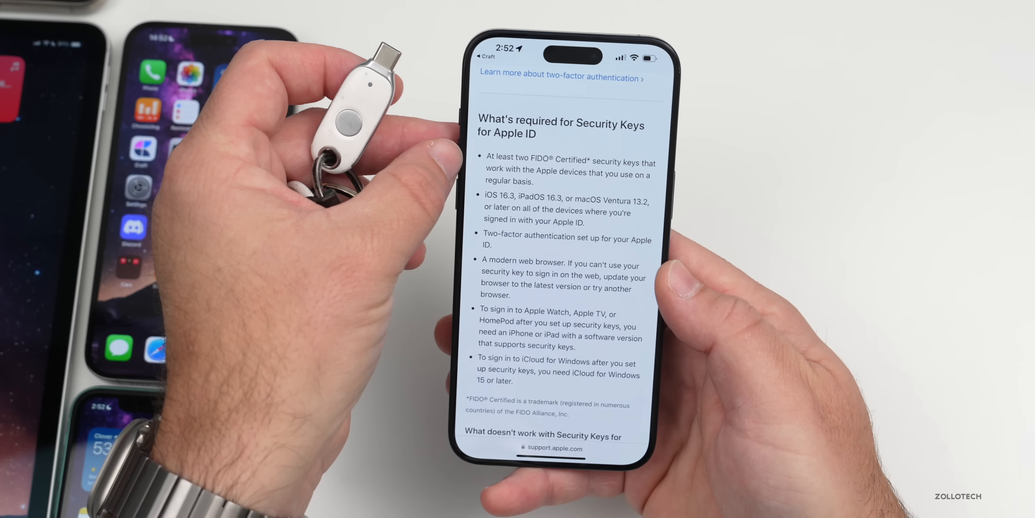
pyautogui.scroll(-3)
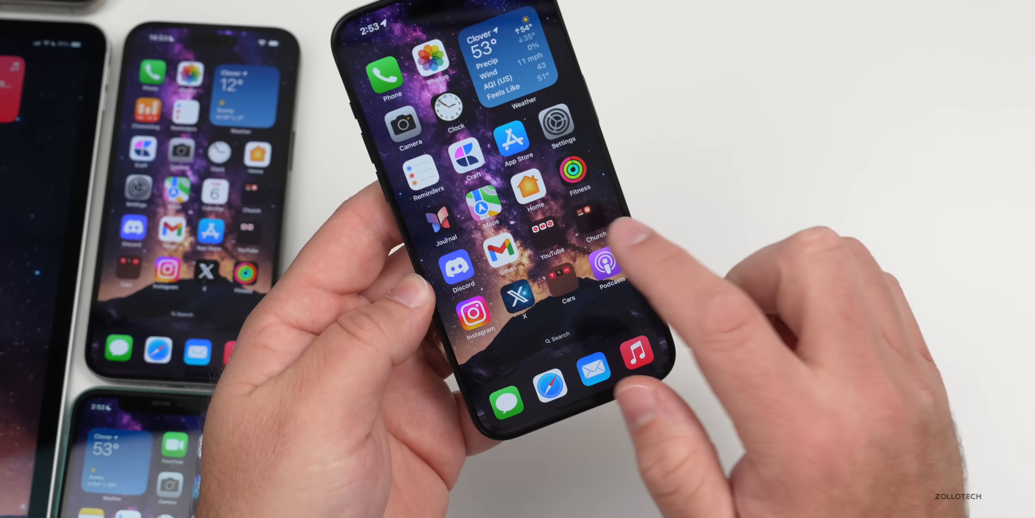
# Swipe to the second Home Screen page and open the iOS 17.4 Beta 2 release notes in Safari
pyautogui.hscroll(-3)
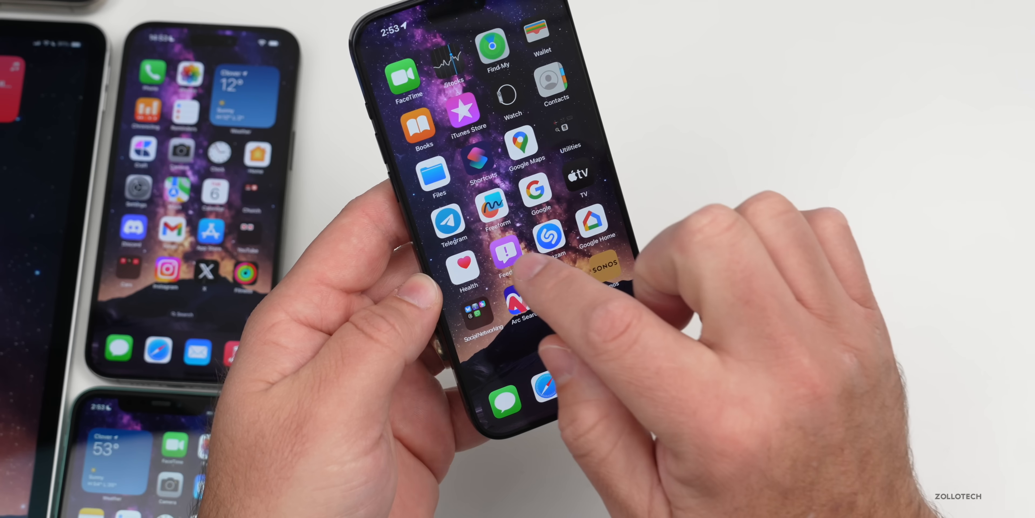
pyautogui.click(505, 254)
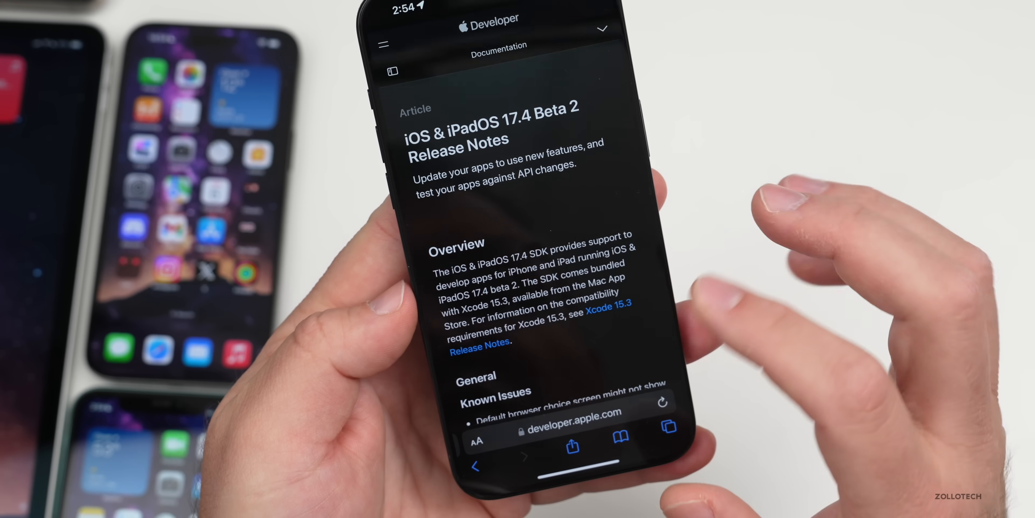
# Read through the release notes down to the SwiftUI and WebKit sections, then leave Safari
pyautogui.scroll(-3)
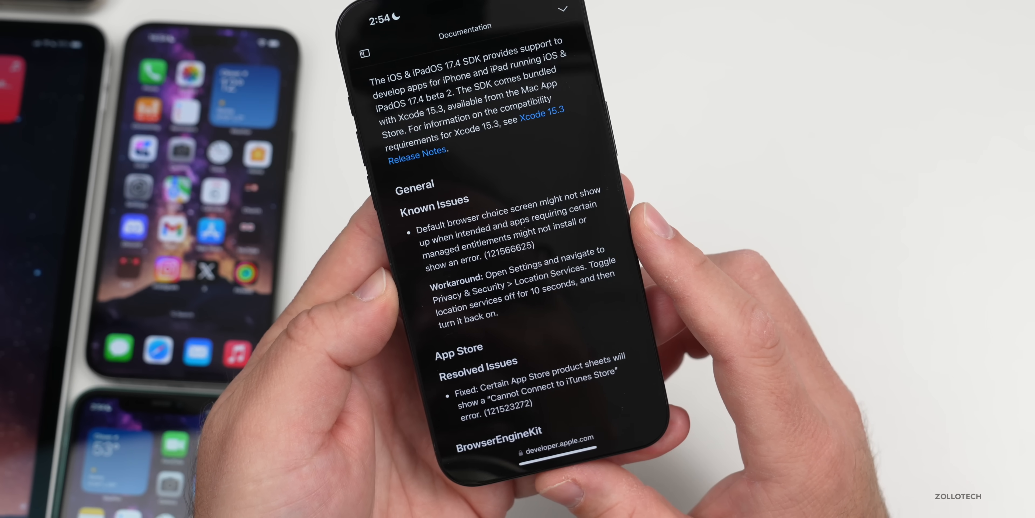
pyautogui.scroll(-3)
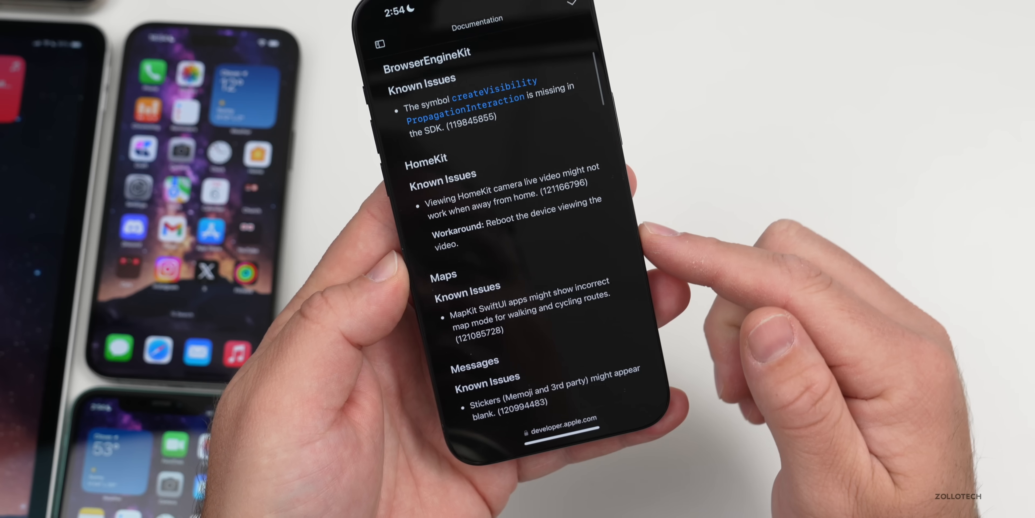
pyautogui.scroll(-3)
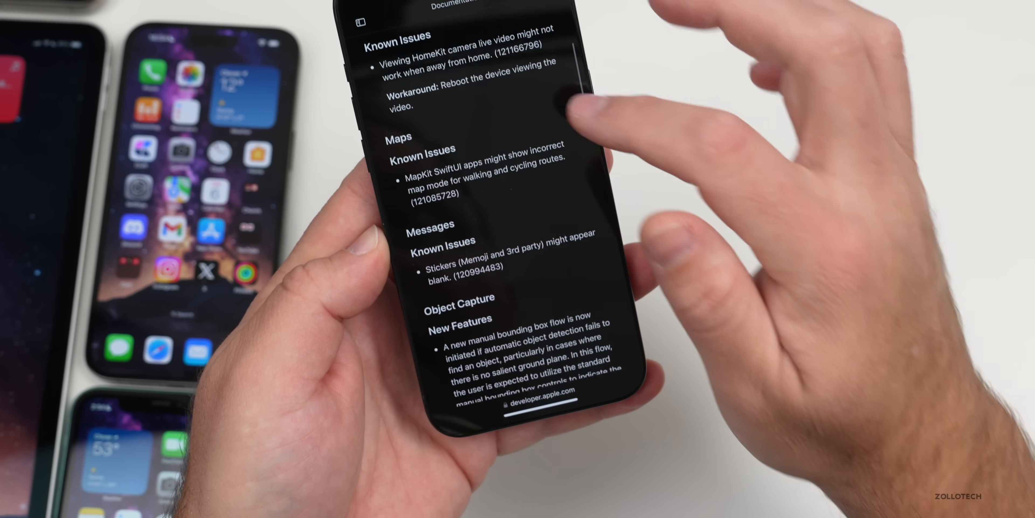
pyautogui.scroll(-3)
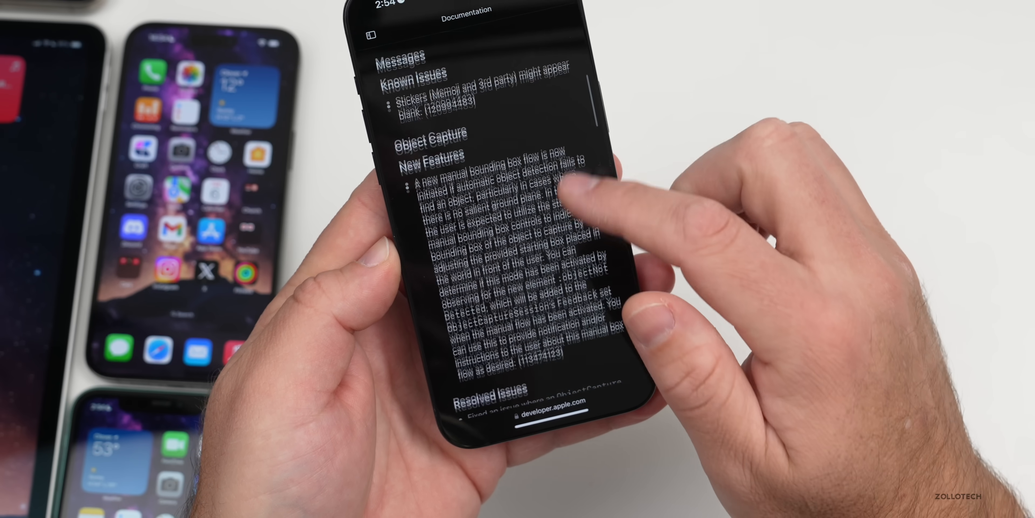
pyautogui.scroll(-3)
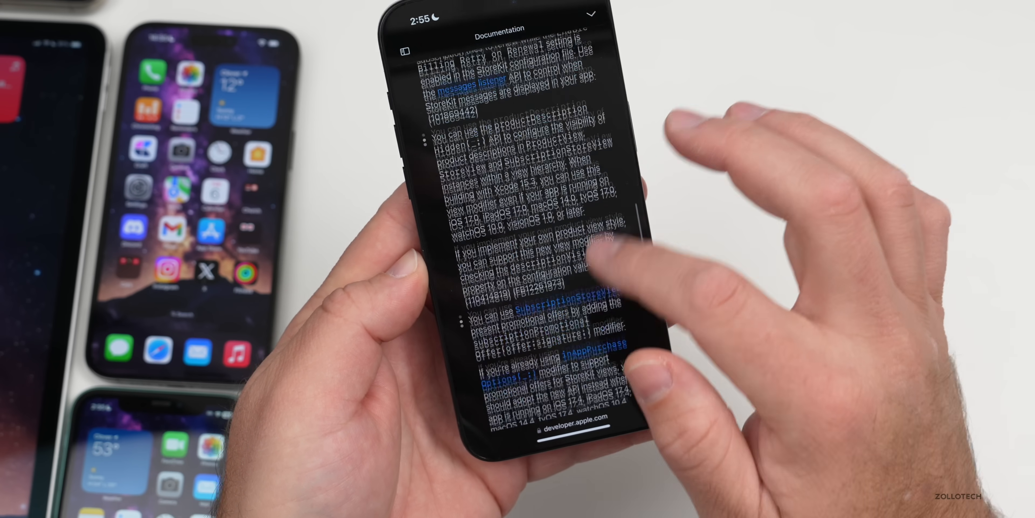
pyautogui.scroll(-3)
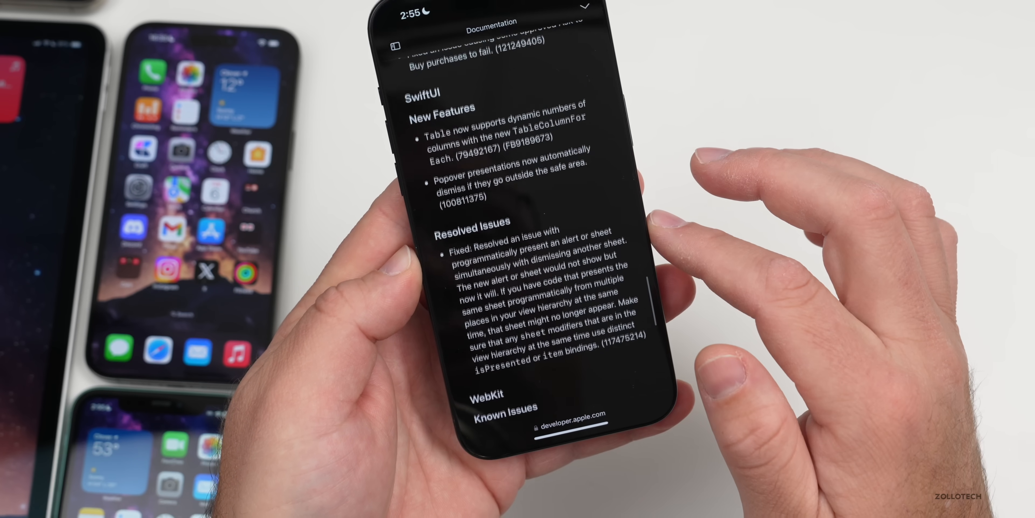
pyautogui.click(409, 54)
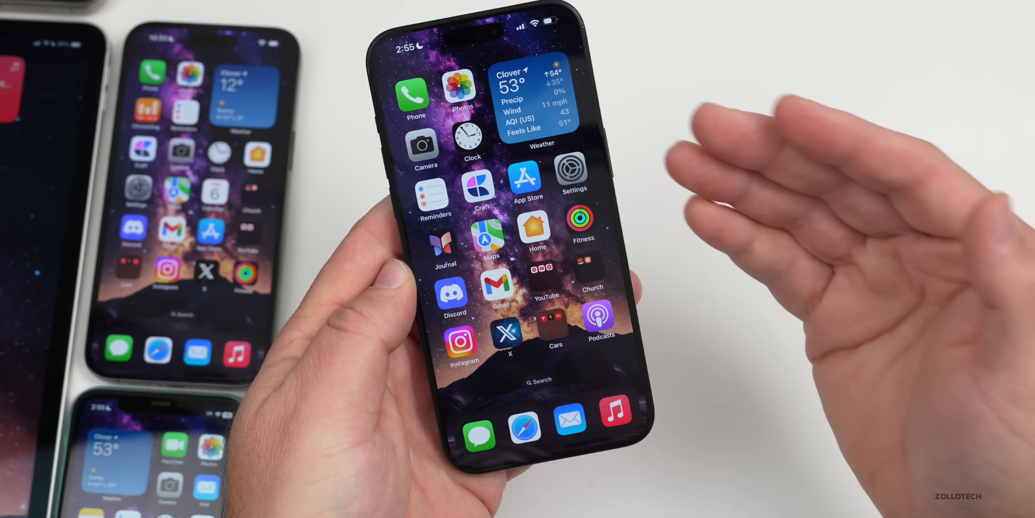
# Launch Apple Music, get past its welcome screen and view Home and Library
pyautogui.click(613, 420)
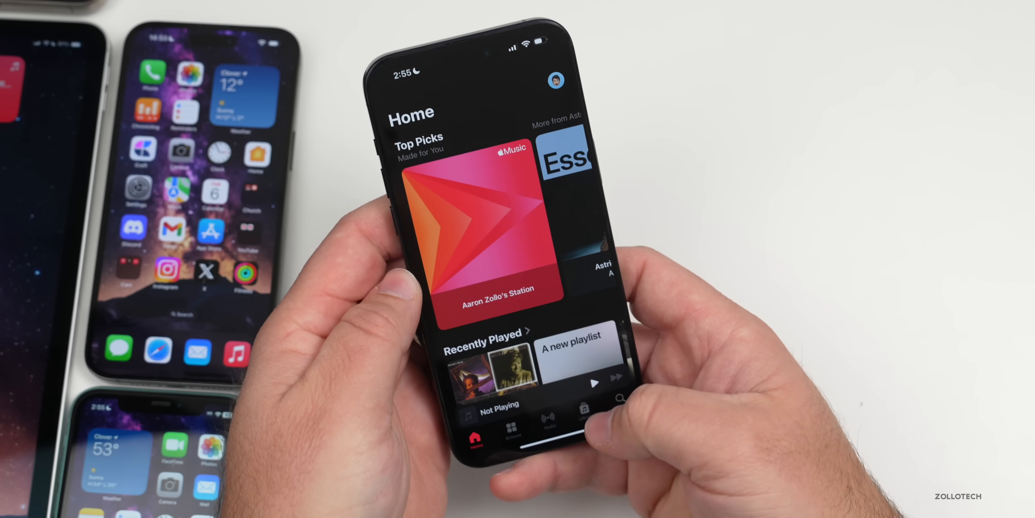
pyautogui.click(617, 401)
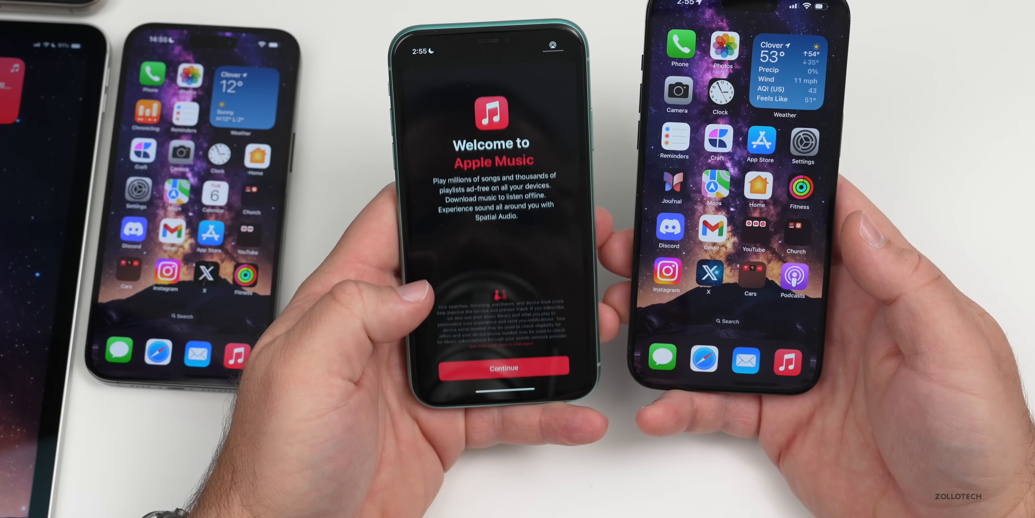
pyautogui.click(502, 367)
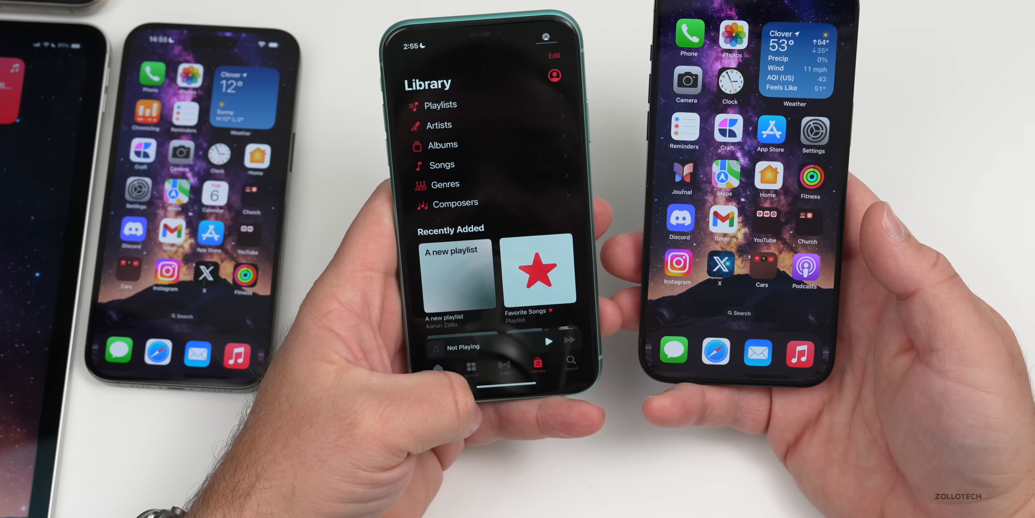
pyautogui.click(435, 356)
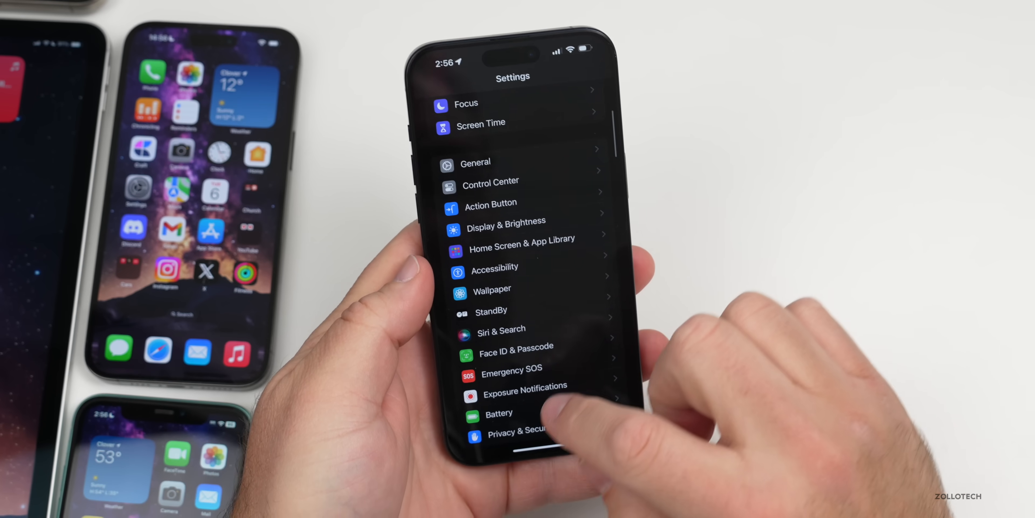
# Review Battery Health & Charging showing 100% maximum capacity, then return to the home screen
pyautogui.click(500, 412)
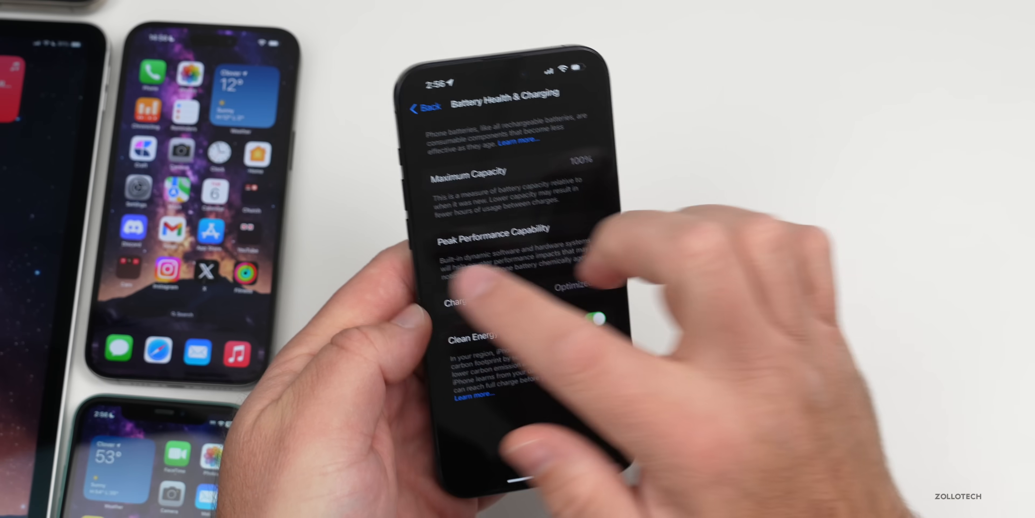
pyautogui.click(422, 107)
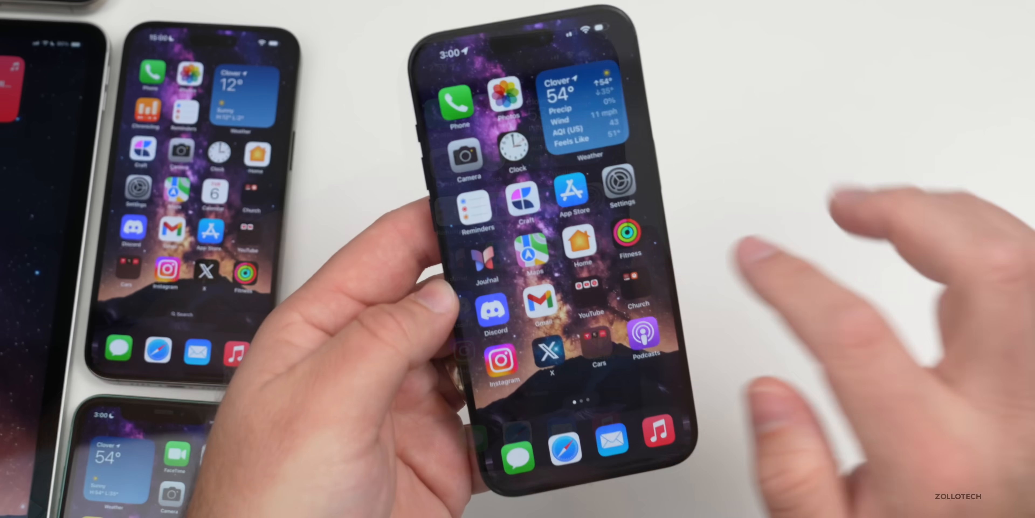
# On the second home page check Calendar, then run the Geekbench 6 CPU benchmark (1759 / 4127)
pyautogui.hscroll(-3)
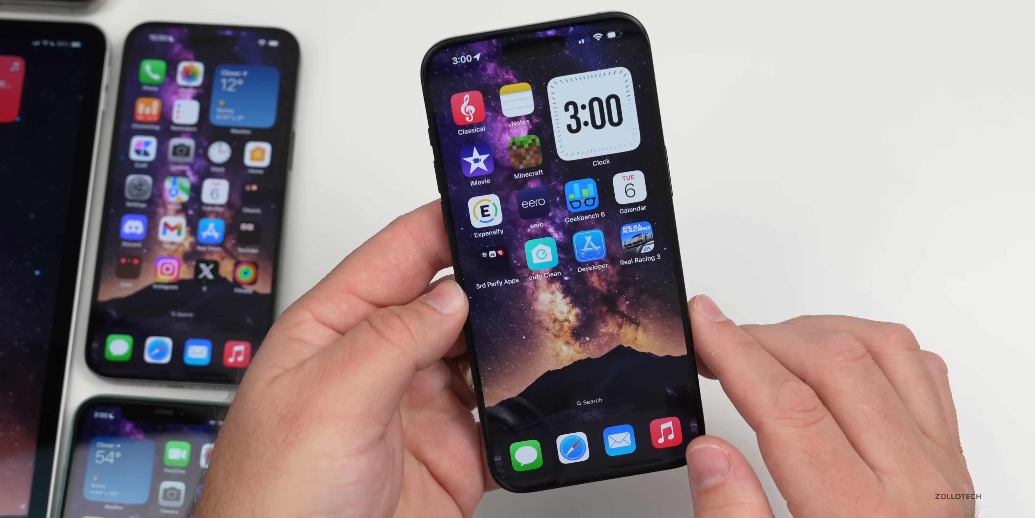
pyautogui.click(632, 195)
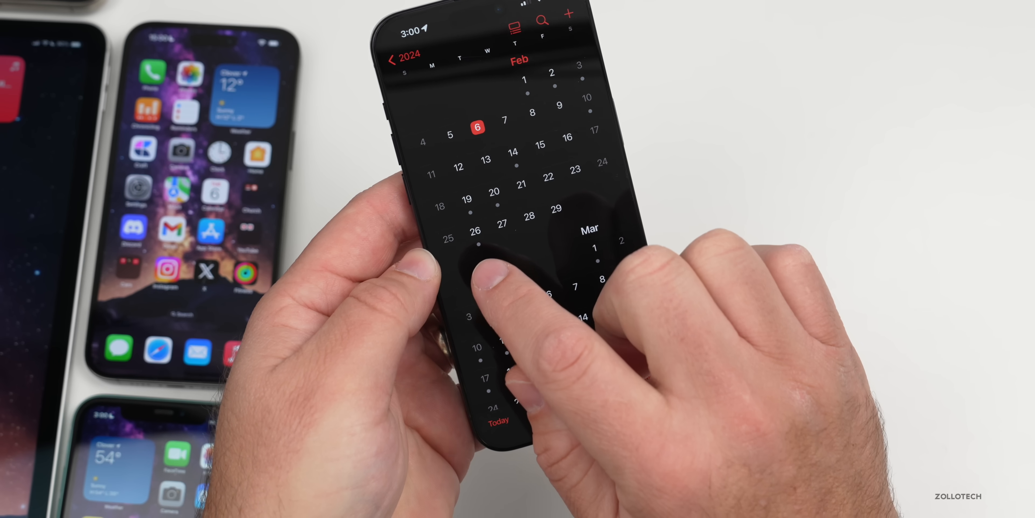
pyautogui.scroll(-3)
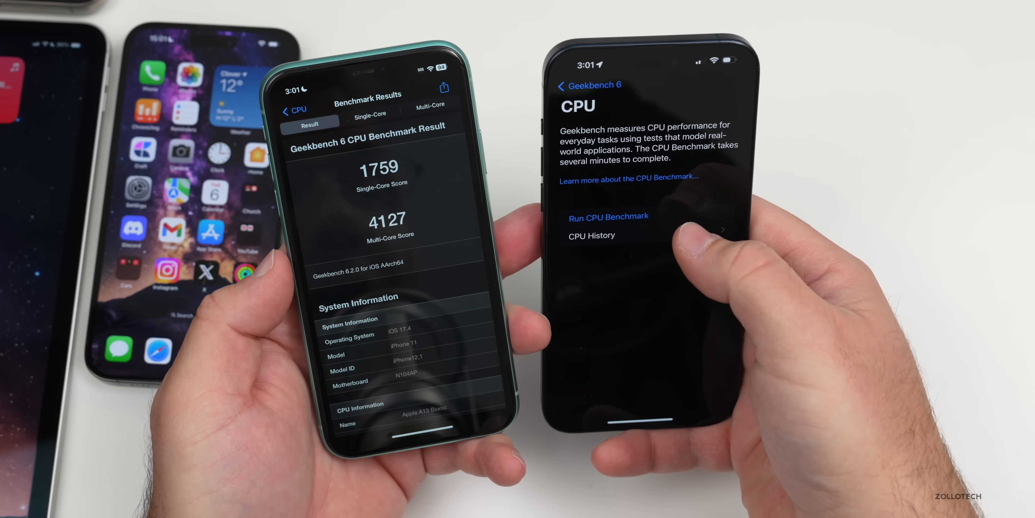
# Close Geekbench 6 and return the iPhone to its home screen
pyautogui.click(592, 235)
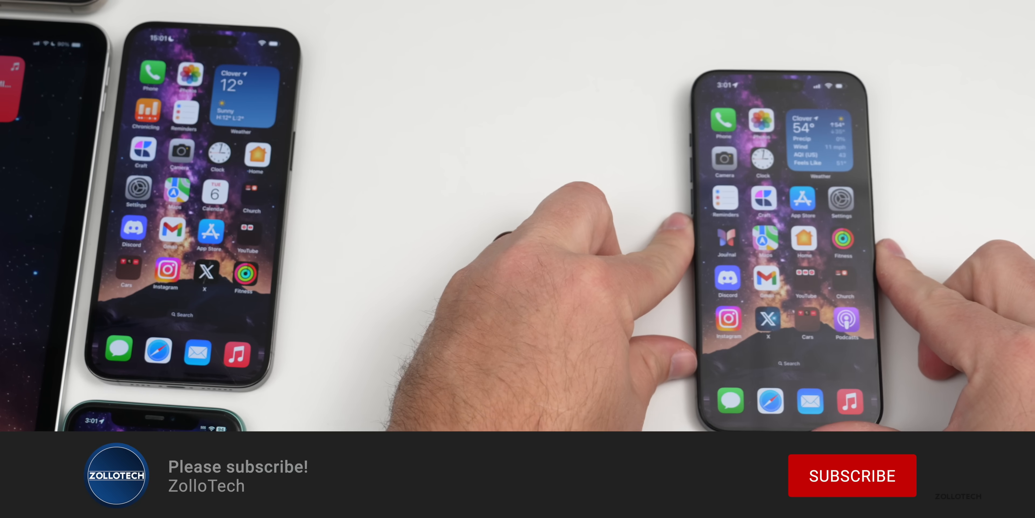
pyautogui.click(852, 476)
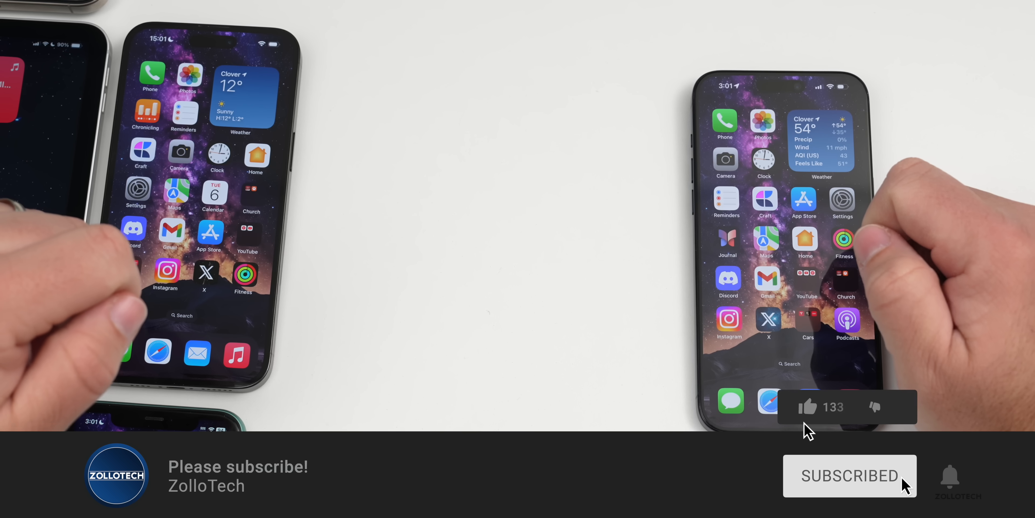
pyautogui.click(808, 406)
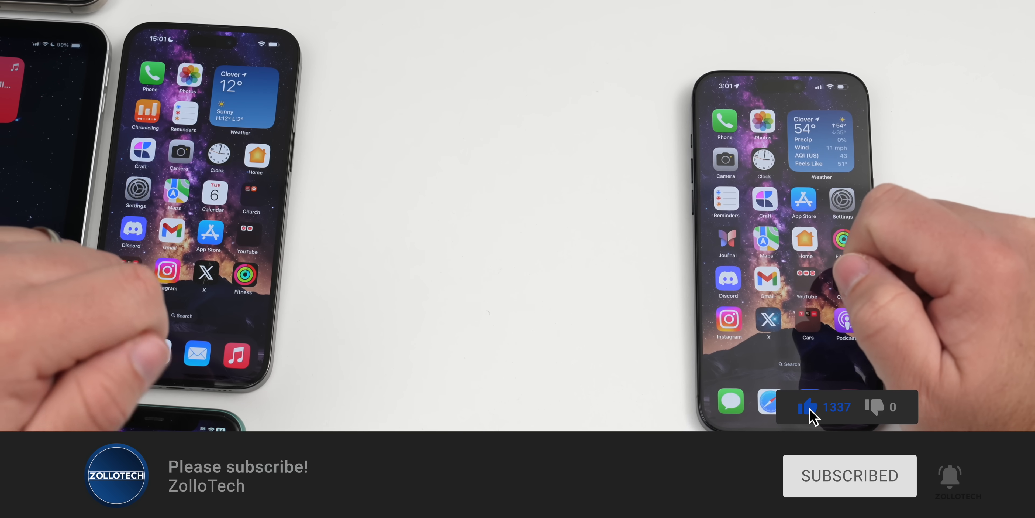